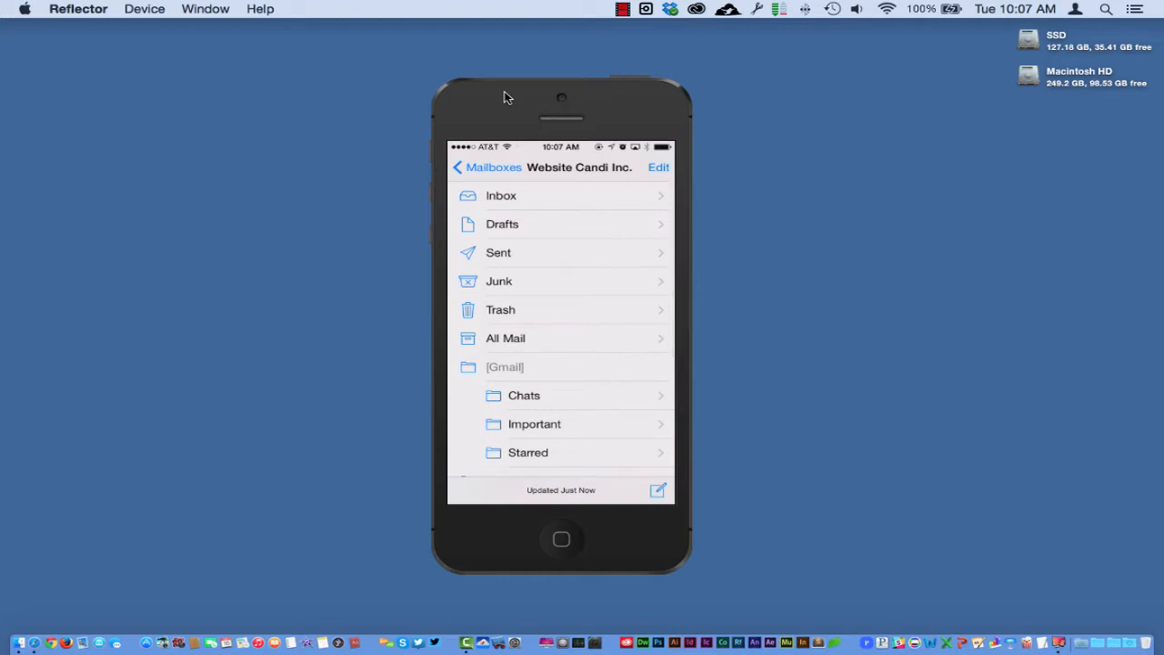
Step: Tap Junk in the Website Candi Inc. mailbox list
left_click(498, 281)
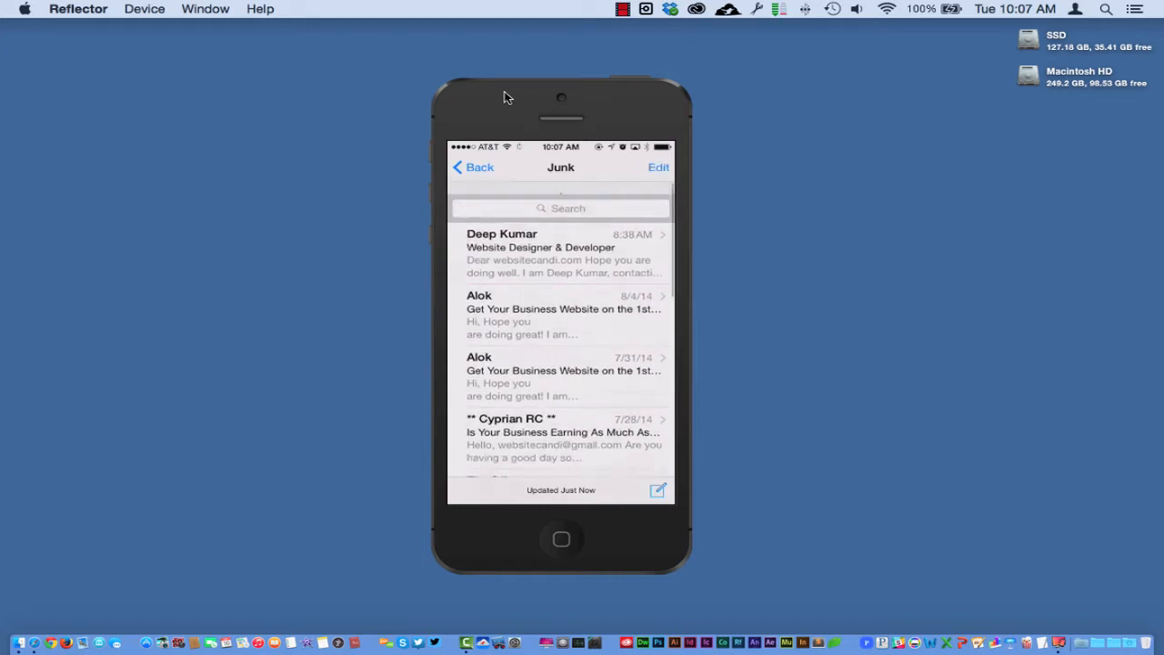
Step: Swipe two junk messages and mark them as unread
left_click(472, 168)
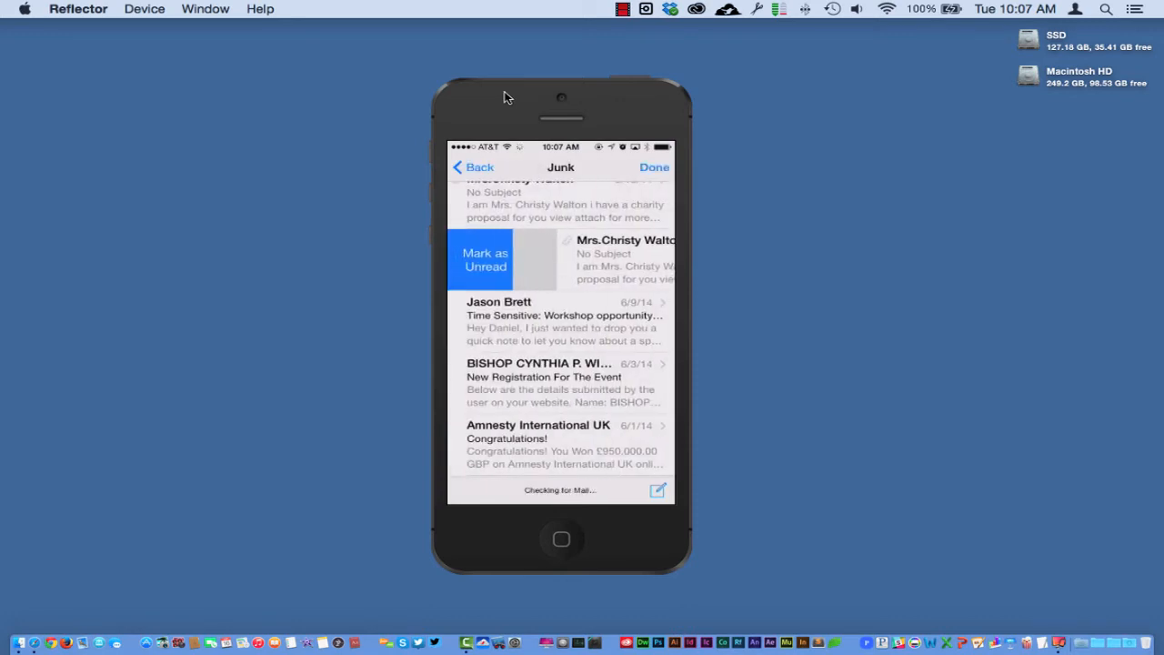
left_click(485, 260)
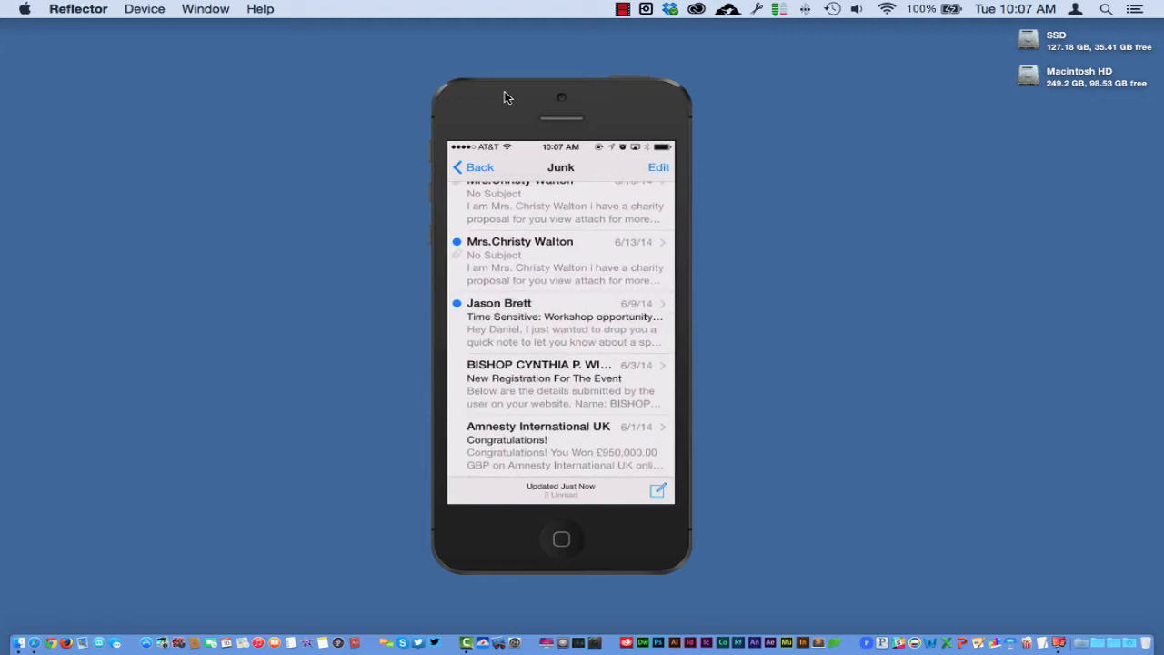
left_click_drag(619, 322, 473, 322)
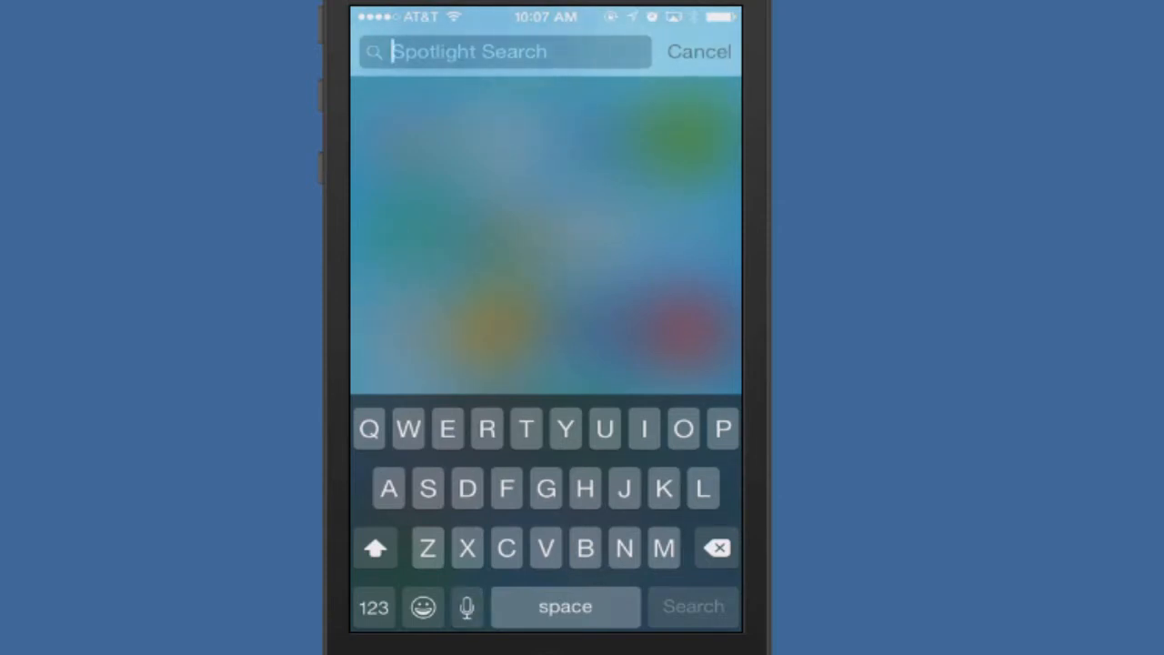
Step: Dictate 'Barack Obama' into Spotlight search with the microphone key
left_click(466, 607)
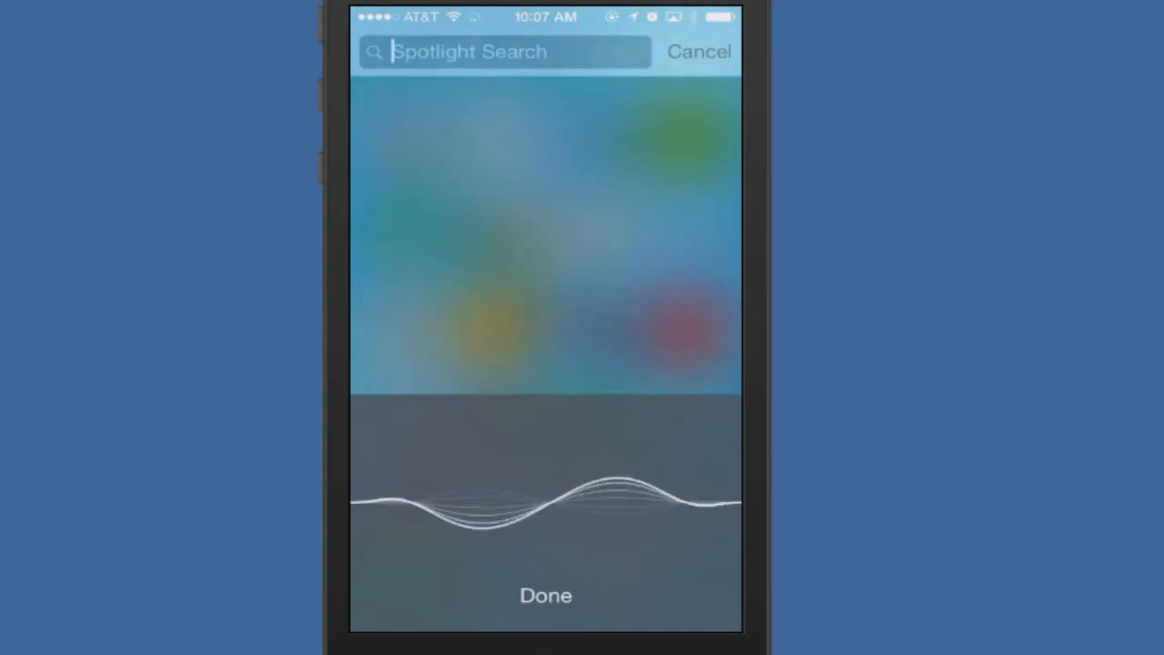
type("Barack Obama")
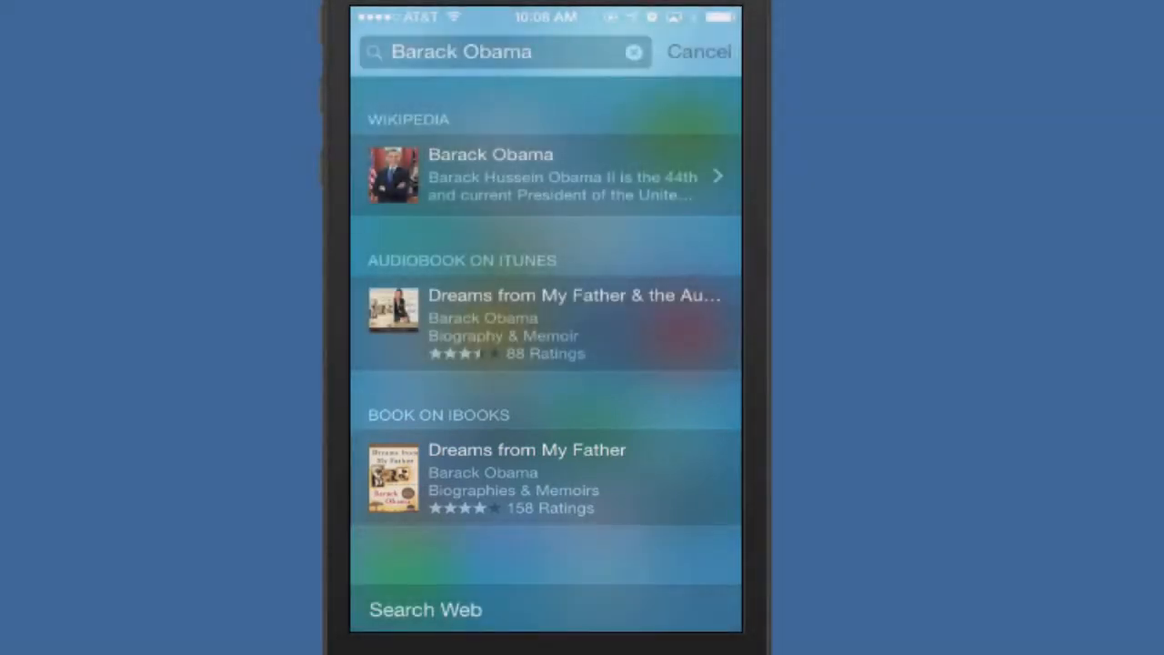
Step: Scroll the Barack Obama results, then cancel Spotlight to reach the Cre8ive Effects chat
scroll("down", 3)
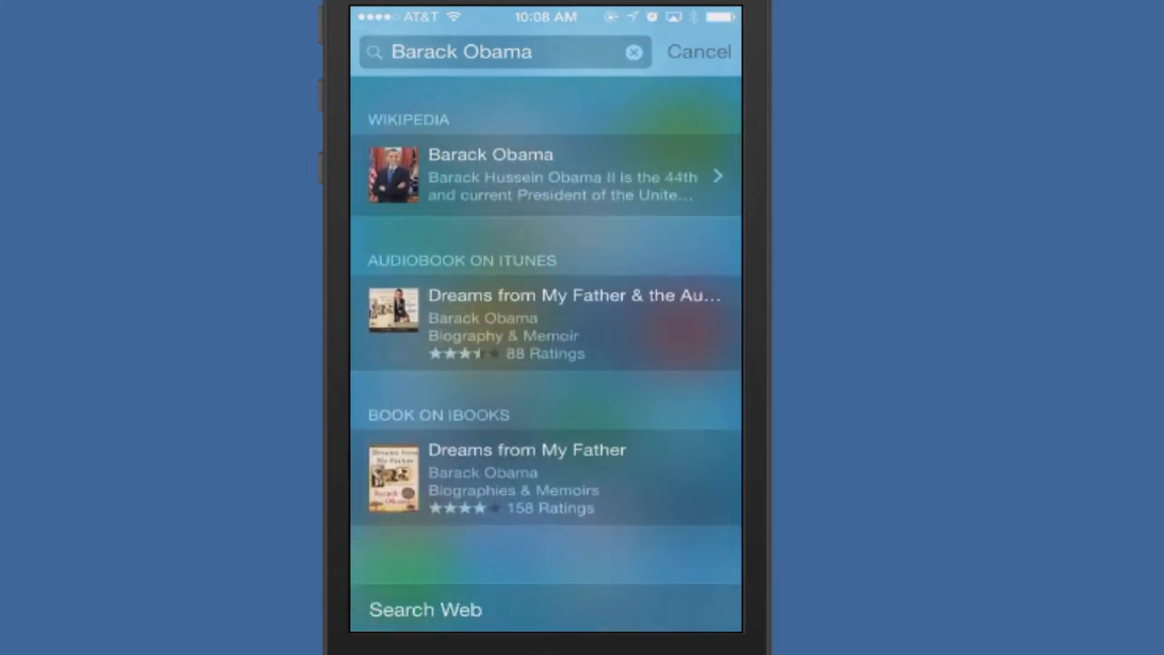
left_click(546, 174)
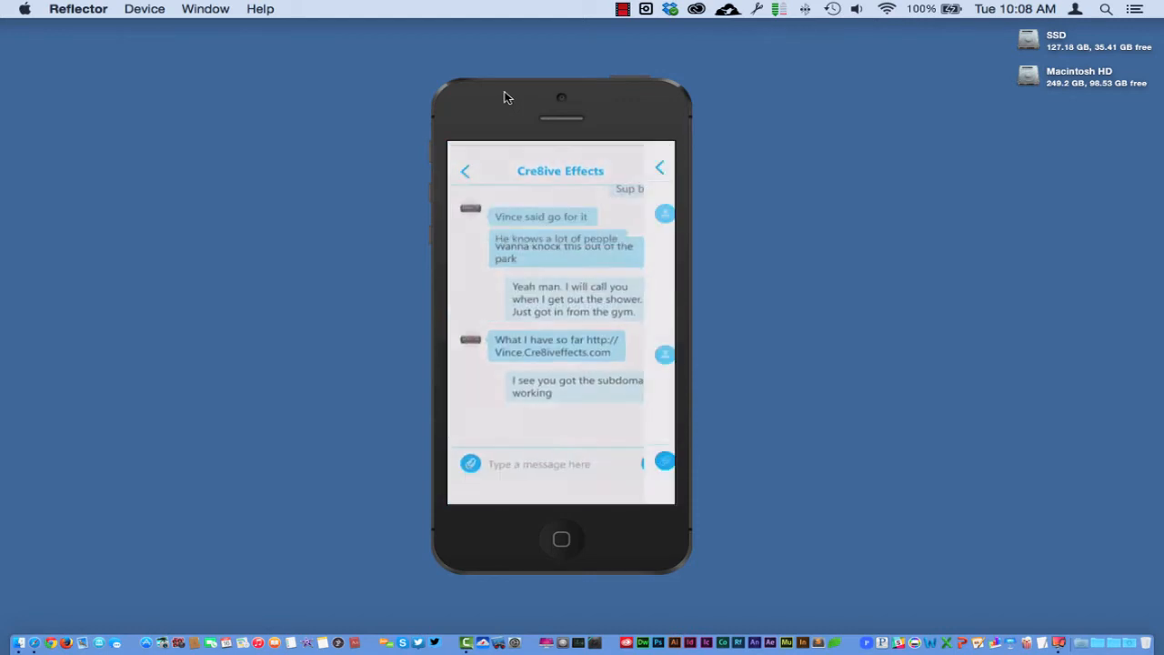
Step: Go to the home screen and open Spotlight with dictation listening
left_click(562, 539)
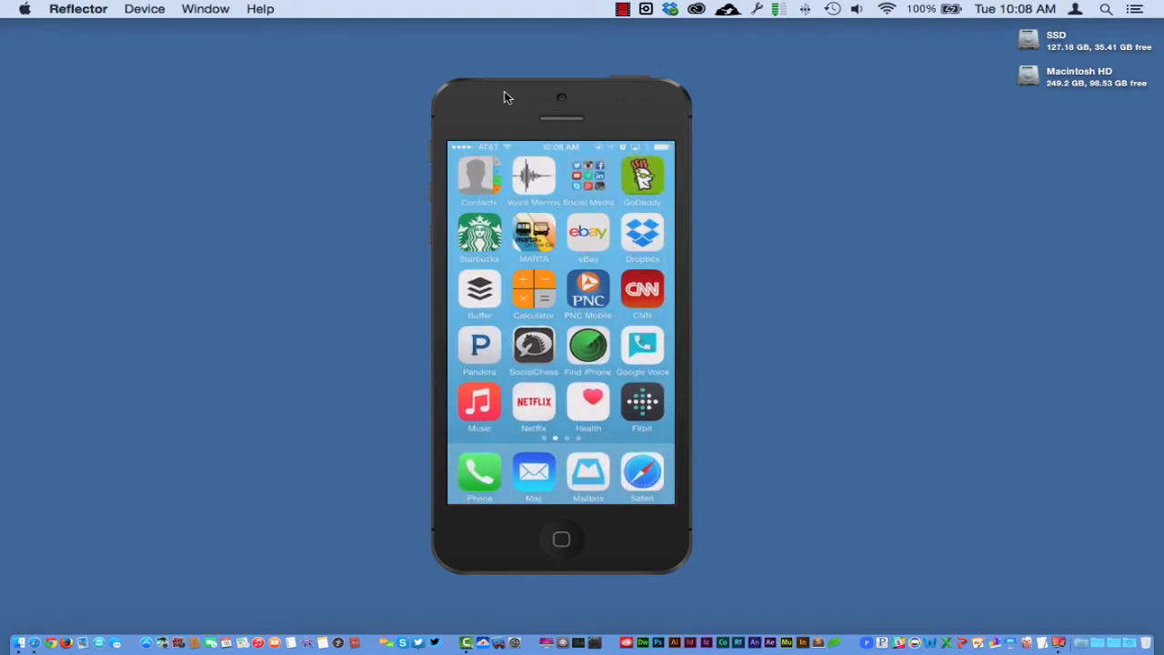
left_click(642, 473)
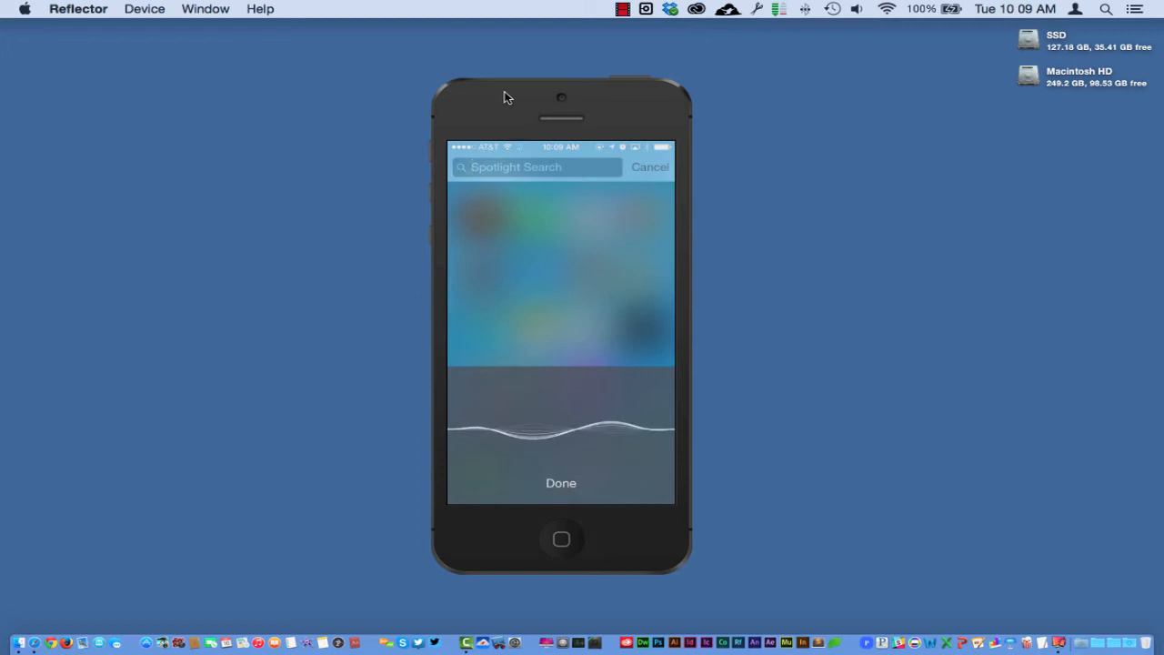
Step: Dictate 'Oprah Winfrey', then begin a new spoken search for Barack Obama
type("Oprah Winfrey")
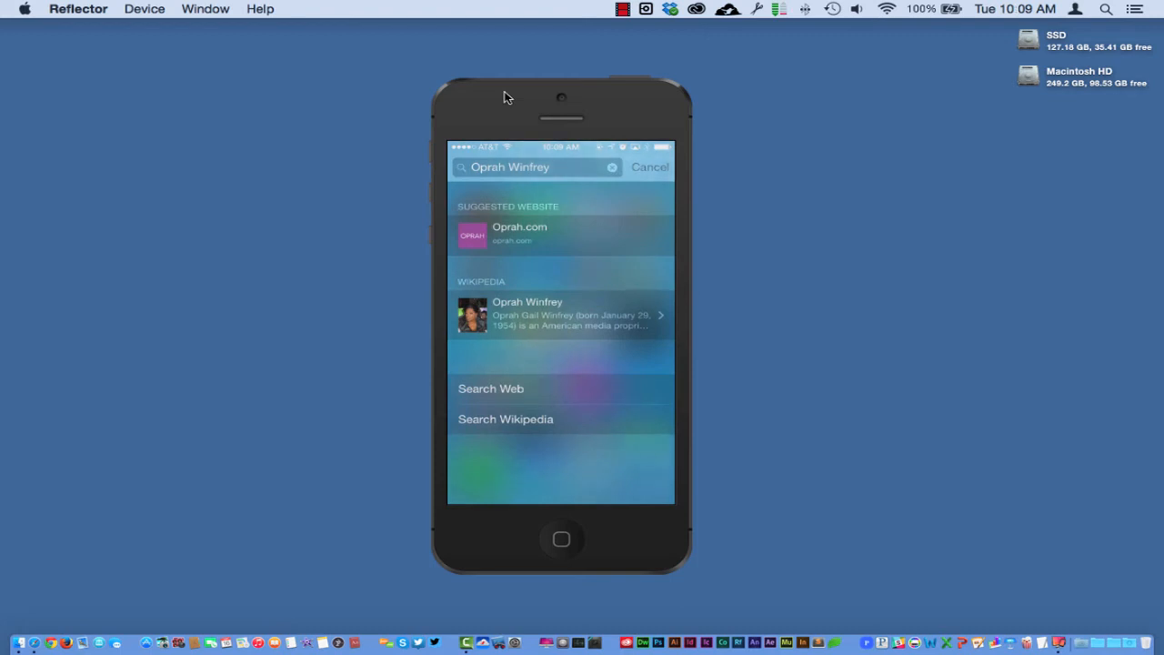
left_click(519, 233)
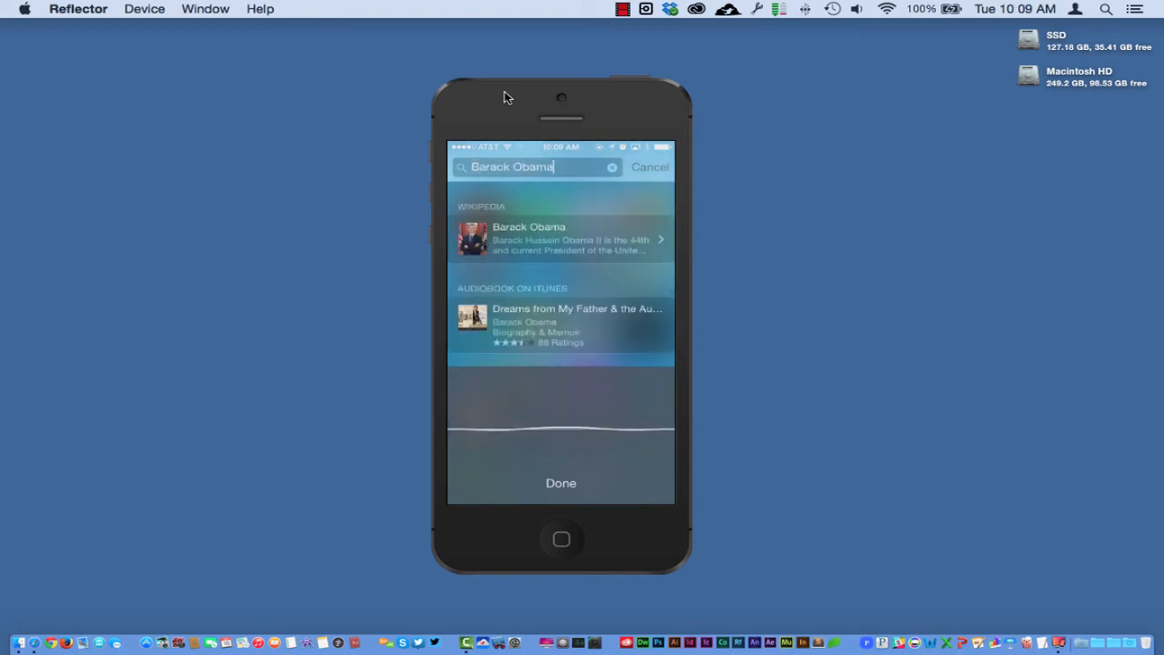
Step: Finish dictation and open the Barack Obama Wikipedia summary, scrolling through it
left_click(536, 167)
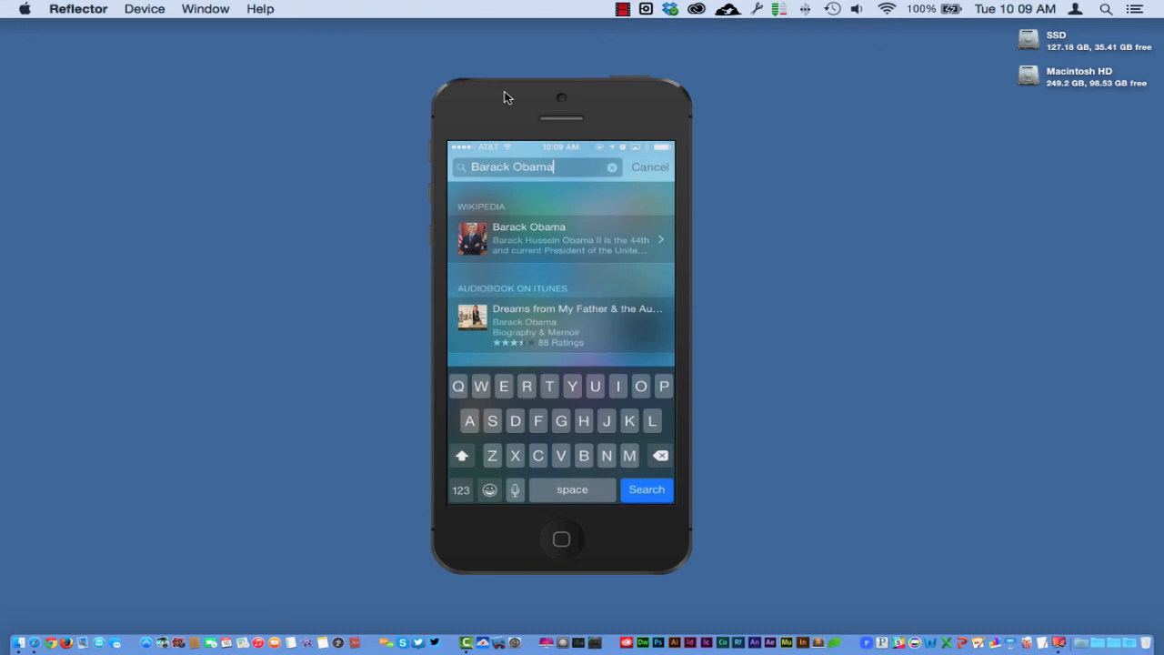
left_click(560, 239)
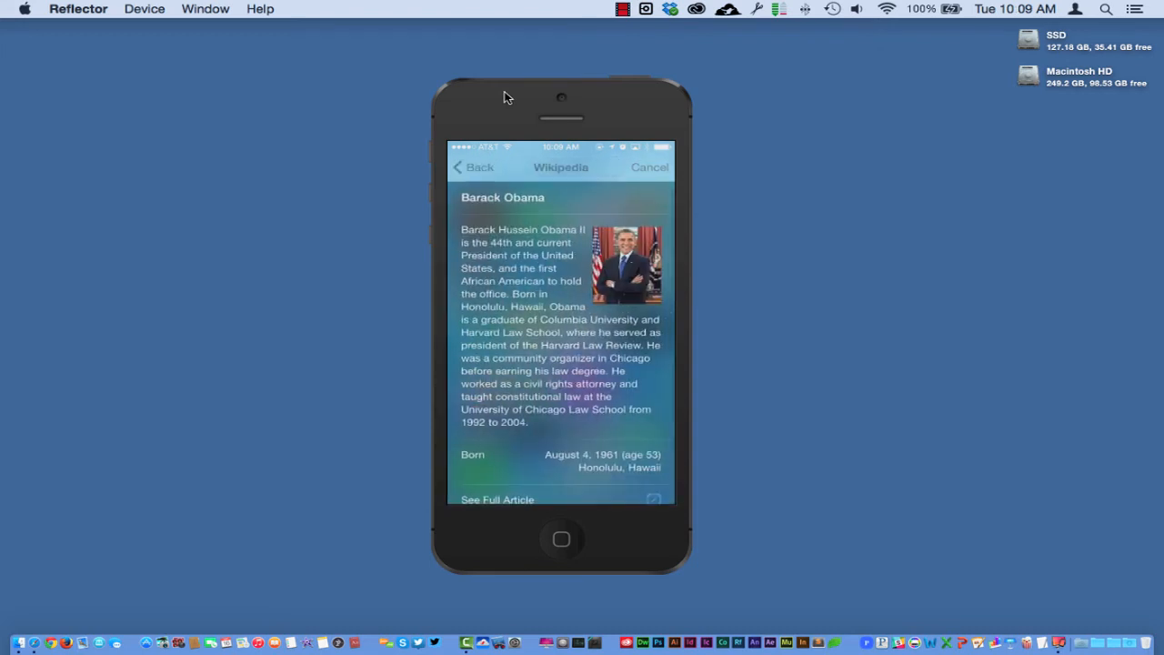
scroll("down", 3)
type("u")
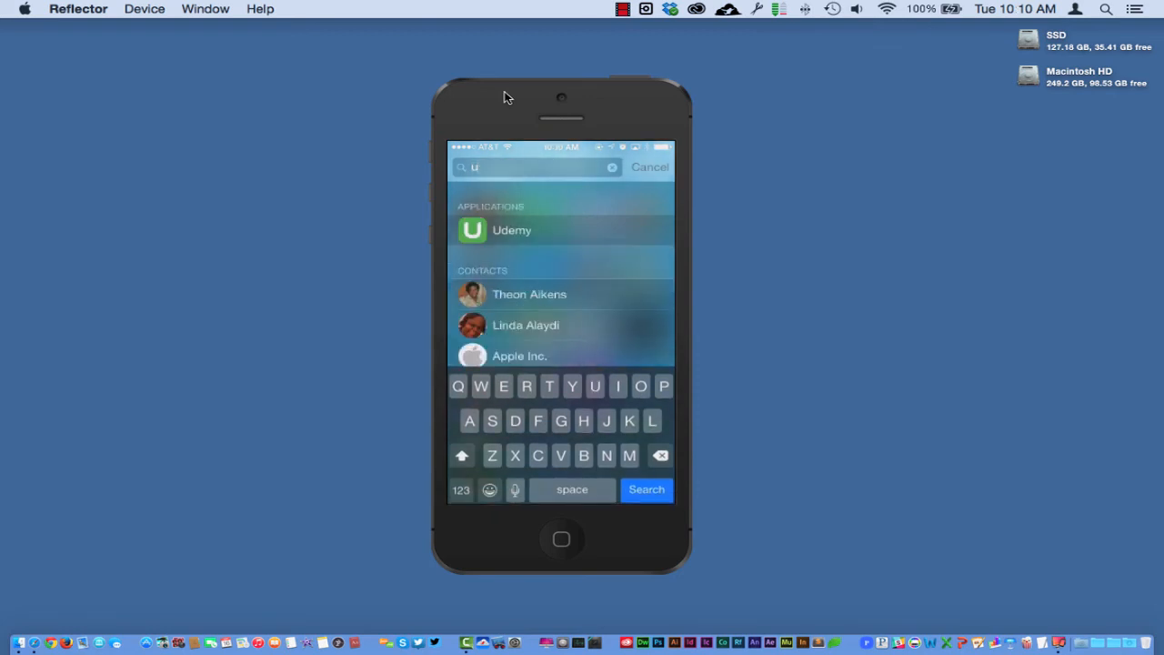
Step: Extend the query to 'u2' and scroll through the Songs of Innocence music results
type("2")
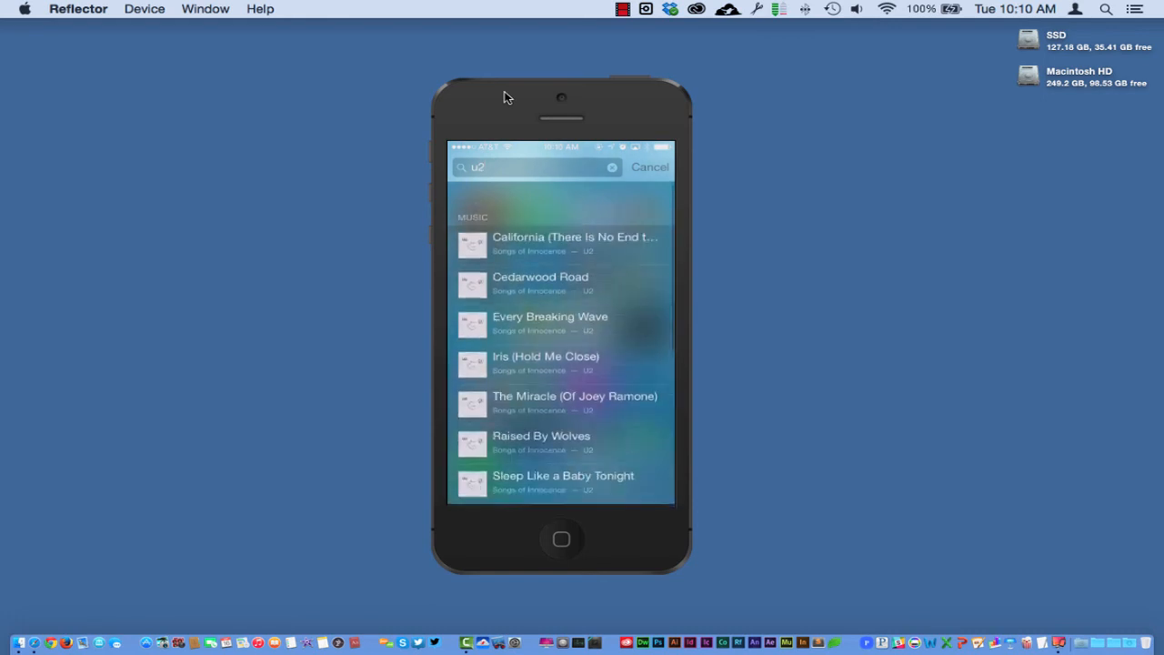
scroll("down", 3)
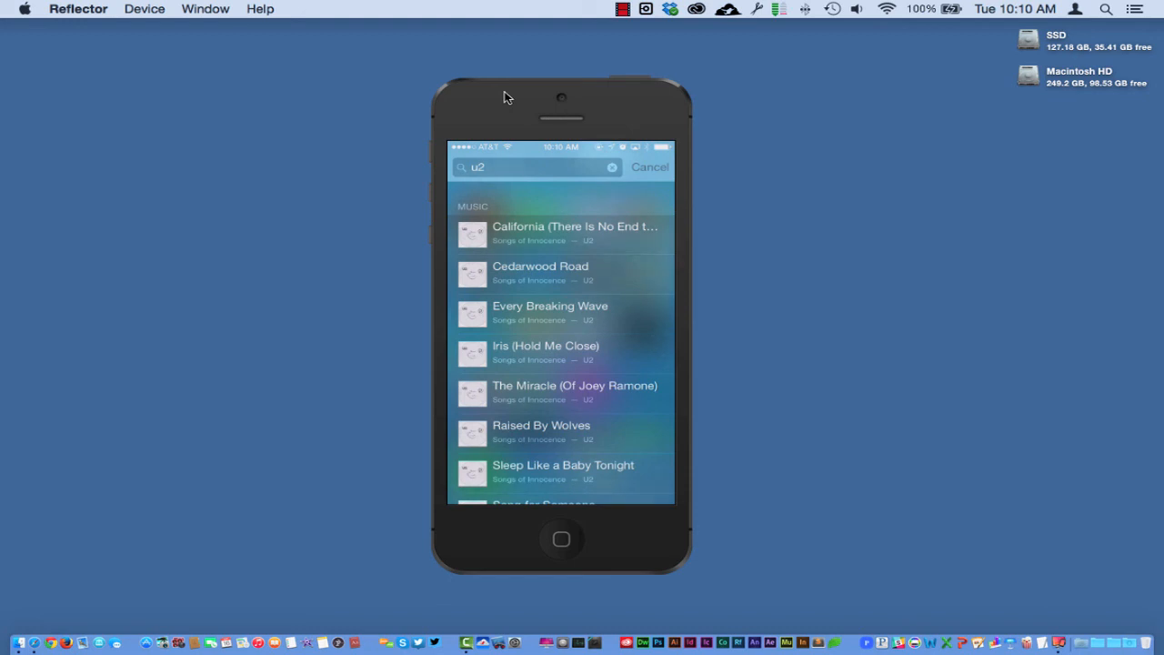
scroll("down", 3)
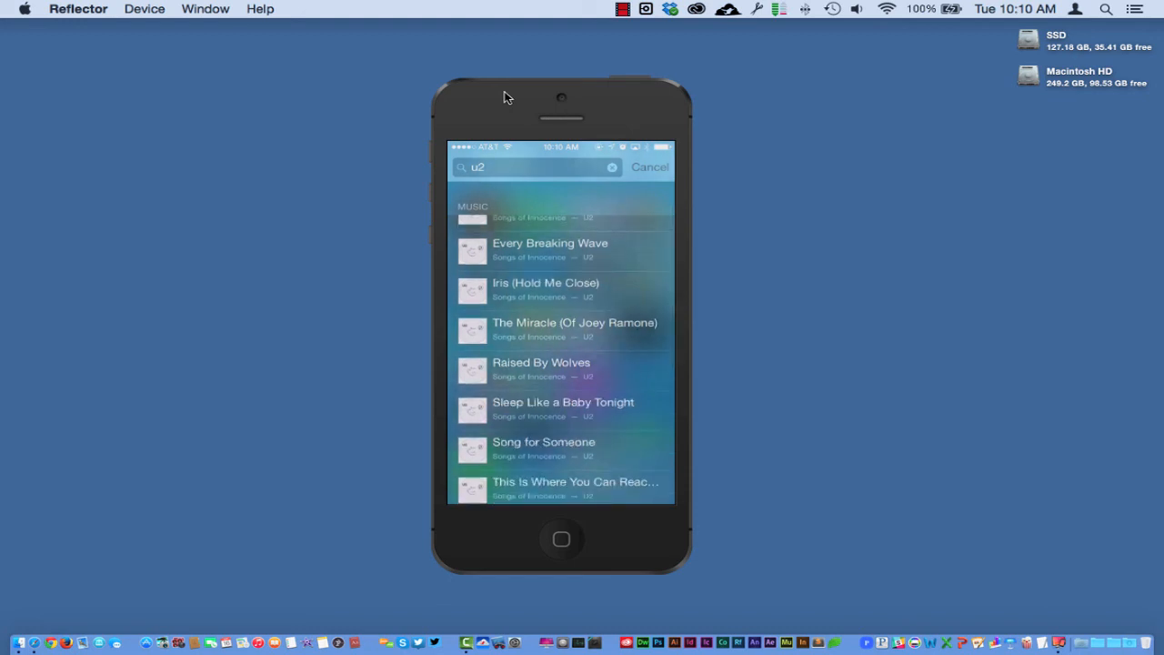